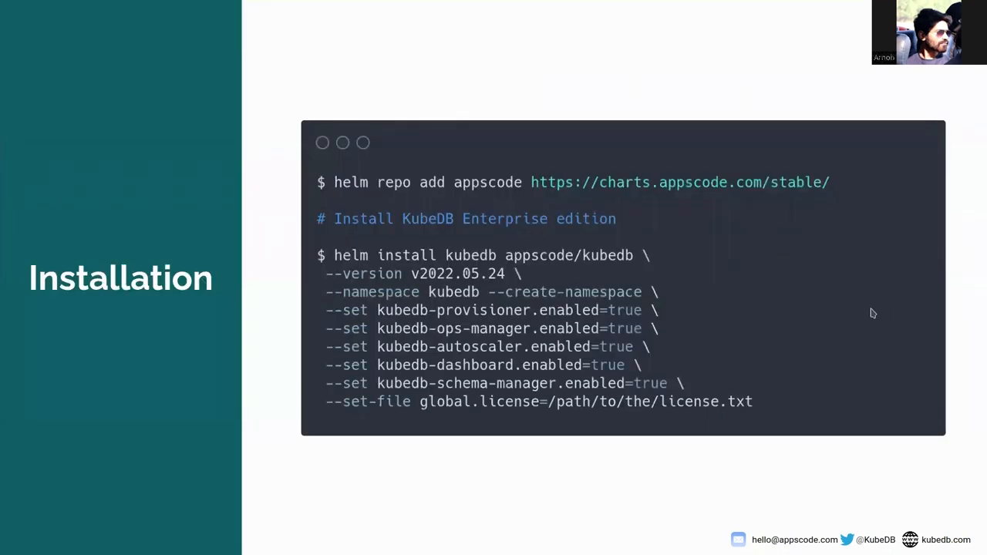
{"action": "mouse_move", "coordinate": [444, 289]}
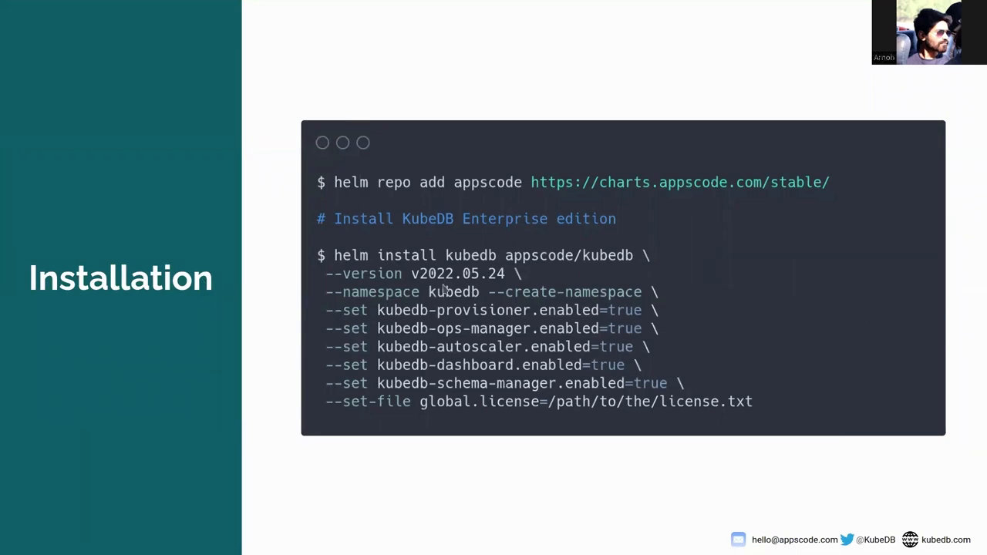
{"action": "mouse_move", "coordinate": [499, 281]}
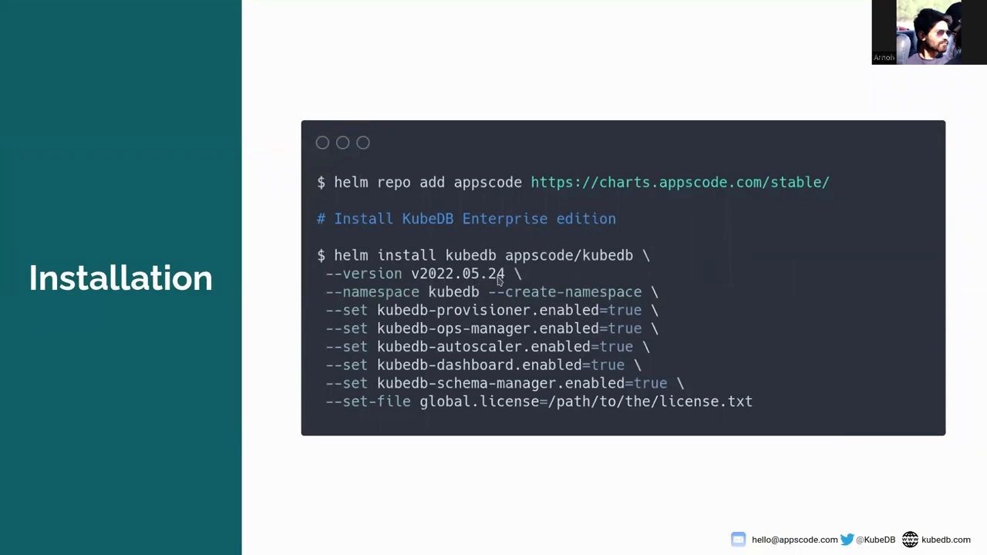
{"action": "mouse_move", "coordinate": [905, 268]}
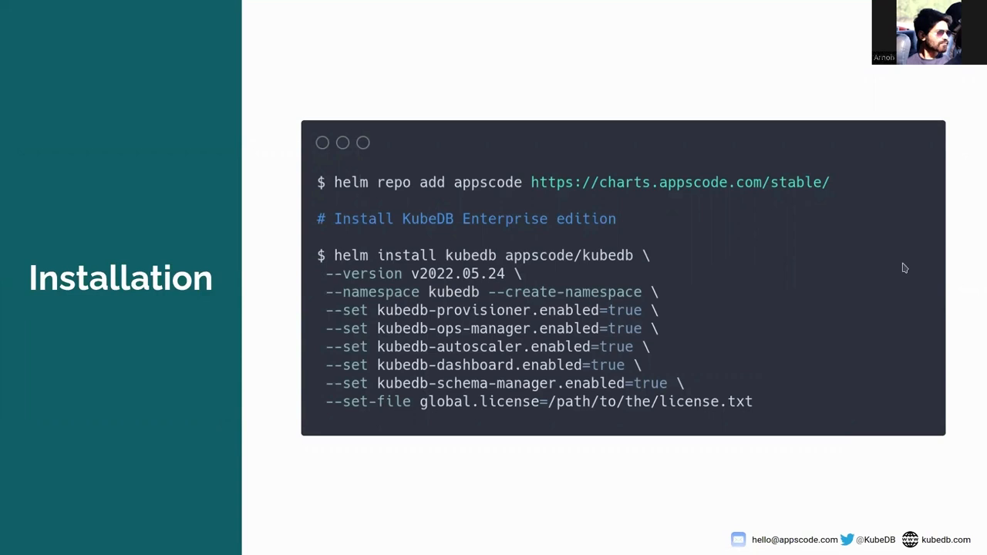
{"action": "mouse_move", "coordinate": [957, 269]}
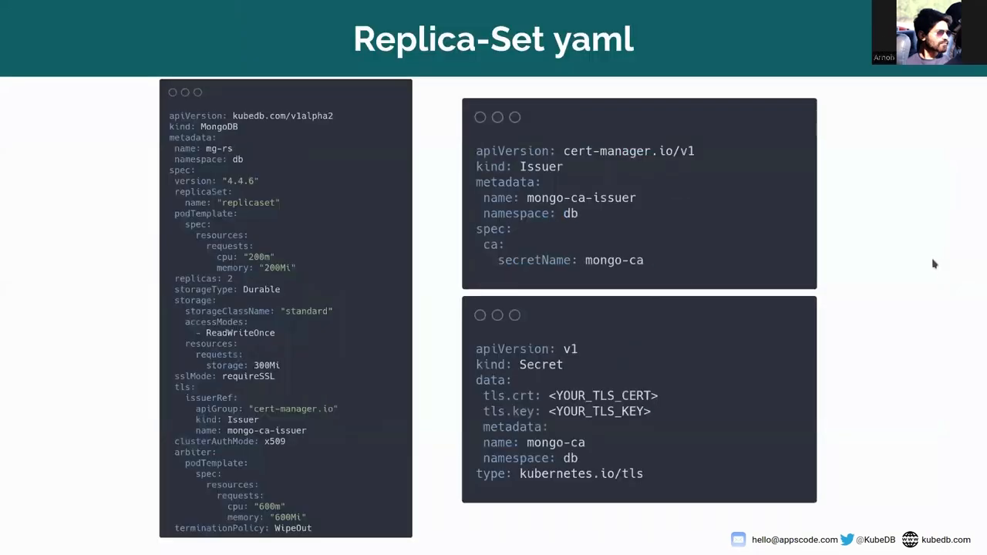
{"action": "mouse_move", "coordinate": [928, 262]}
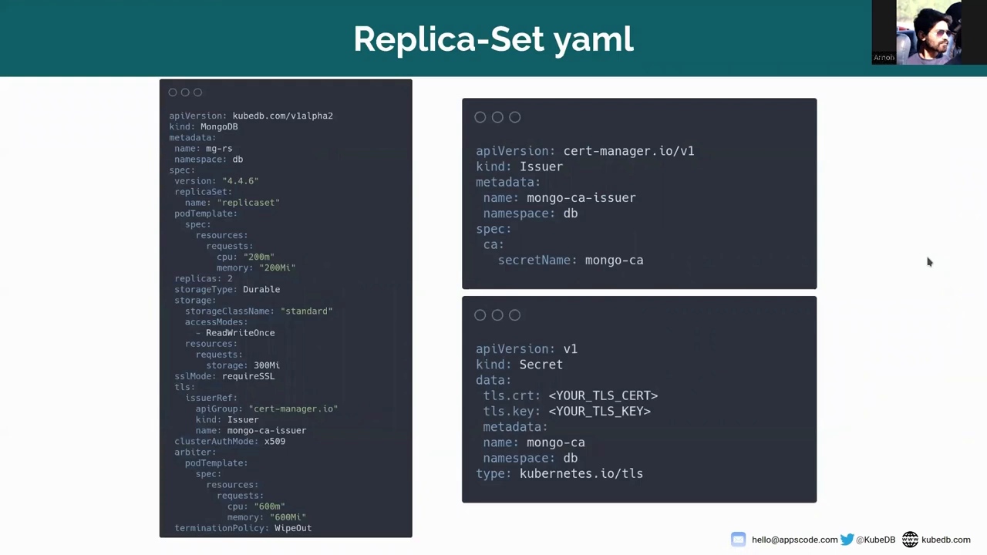
{"action": "mouse_move", "coordinate": [489, 102]}
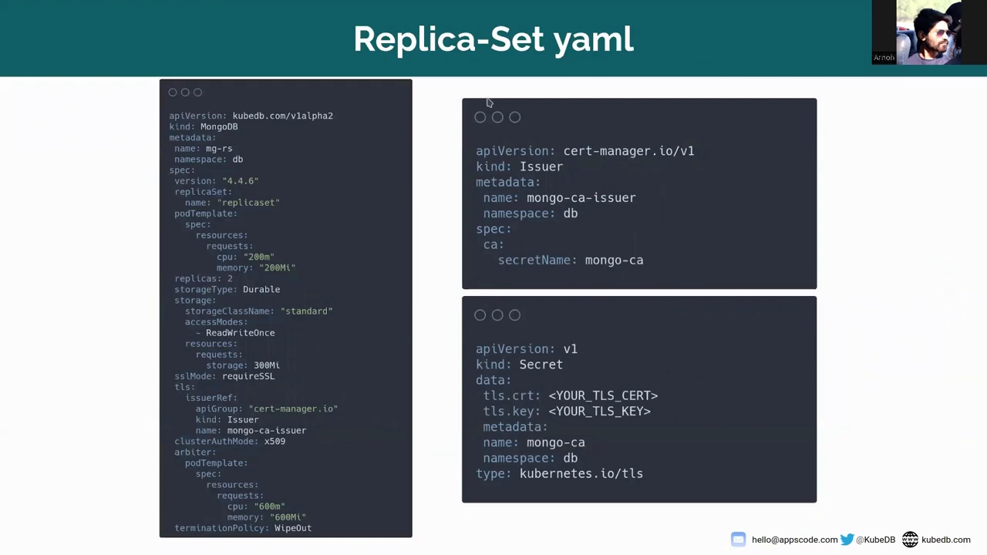
{"action": "mouse_move", "coordinate": [396, 160]}
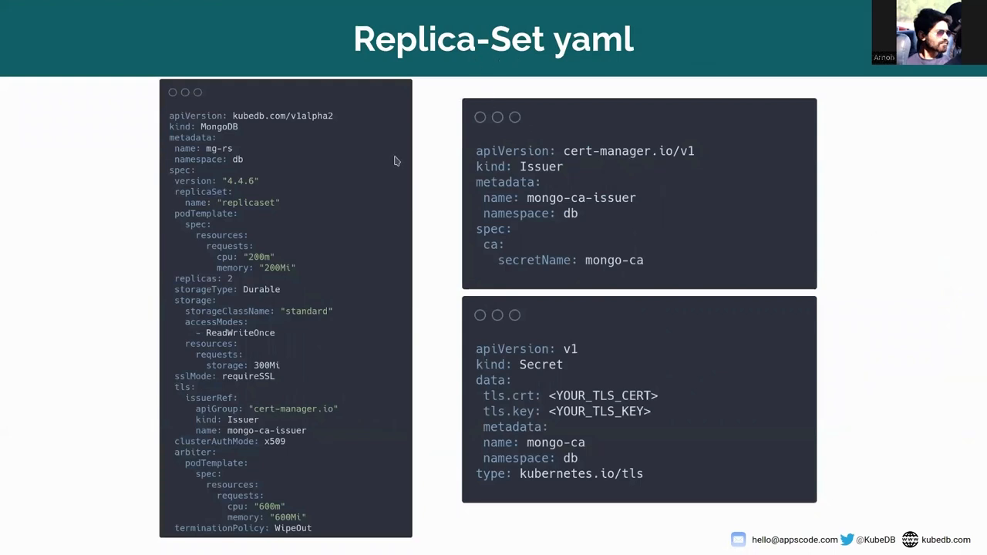
{"action": "mouse_move", "coordinate": [214, 130]}
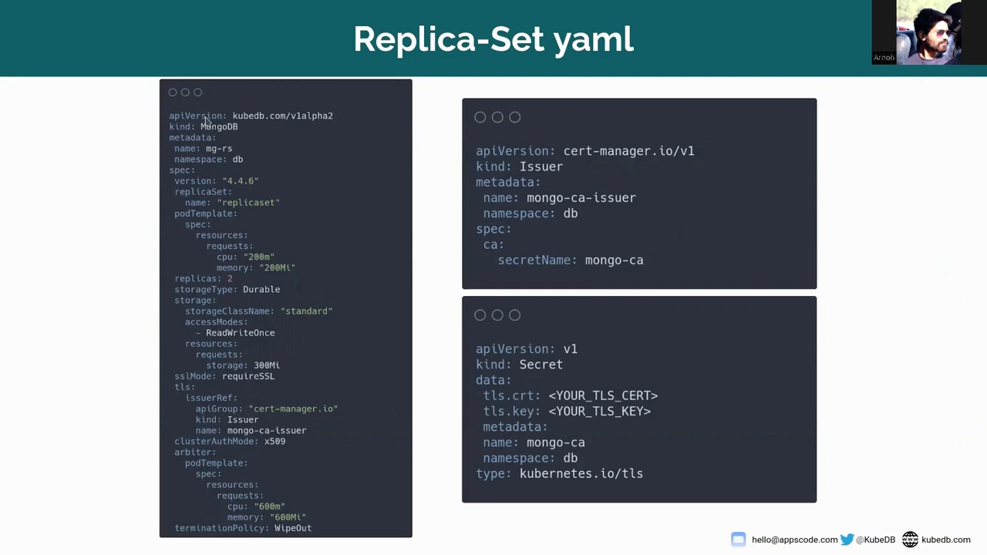
{"action": "mouse_move", "coordinate": [211, 157]}
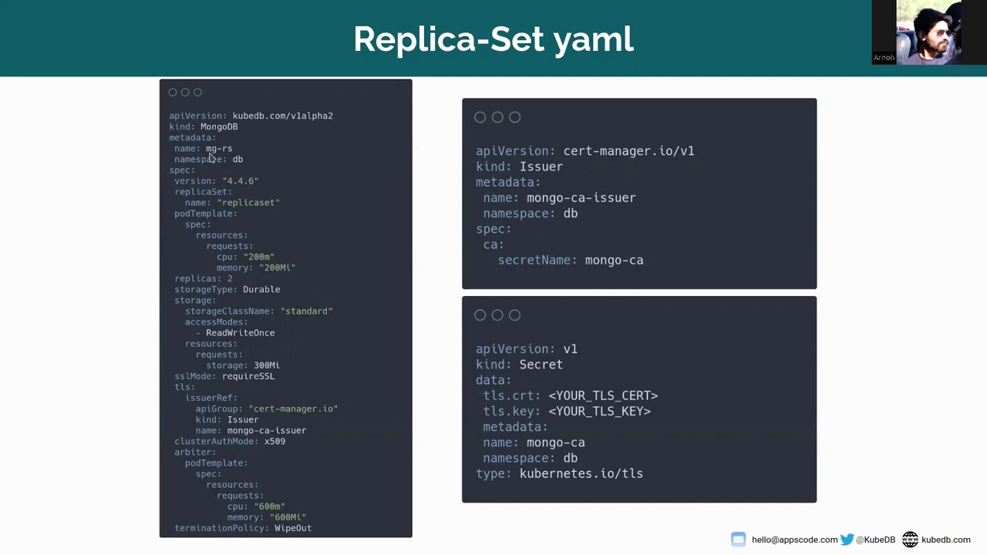
{"action": "mouse_move", "coordinate": [222, 191]}
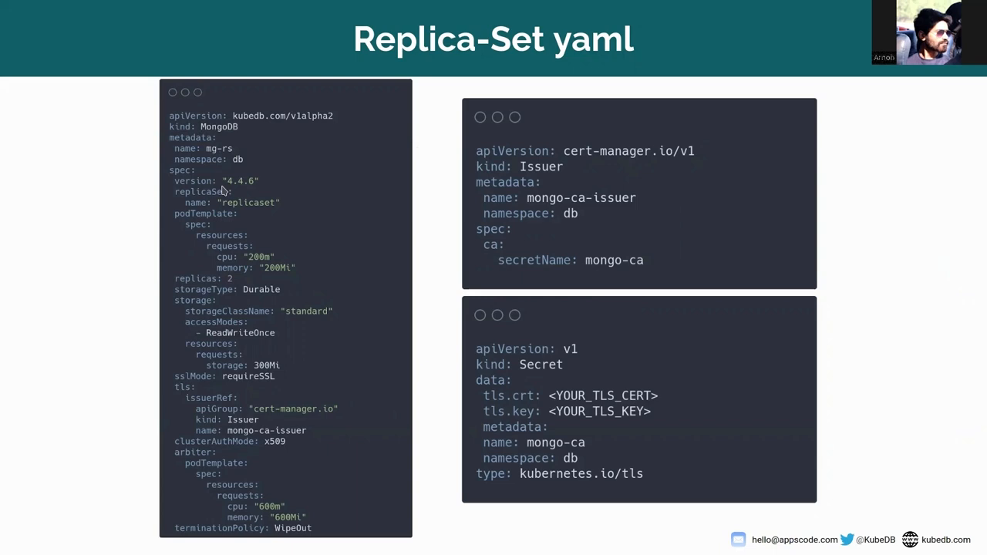
{"action": "mouse_move", "coordinate": [168, 227]}
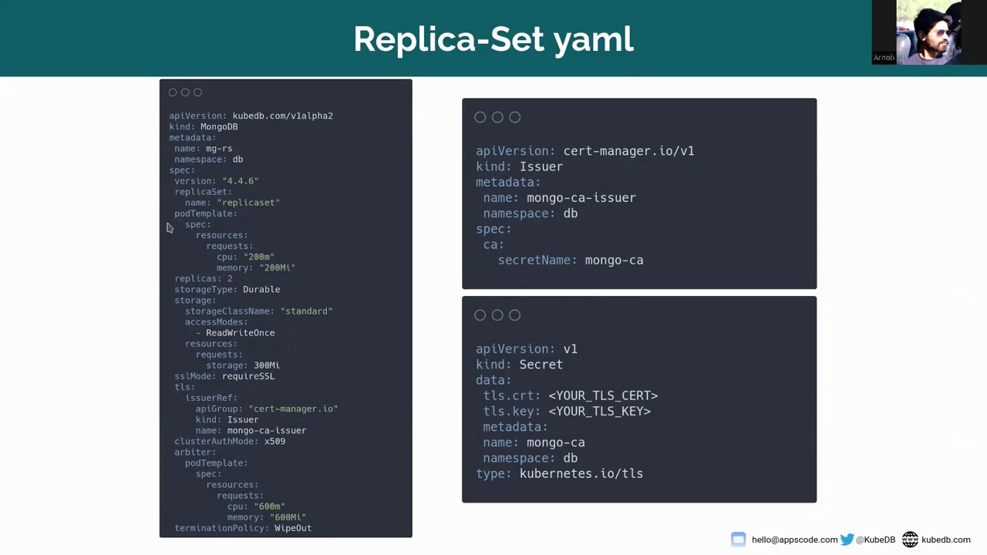
{"action": "mouse_move", "coordinate": [220, 290]}
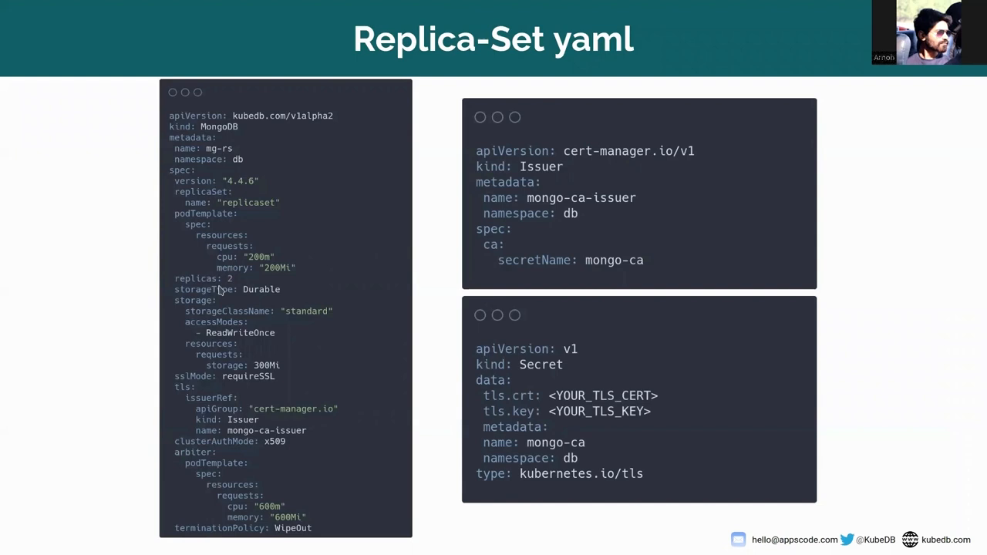
{"action": "mouse_move", "coordinate": [246, 288]}
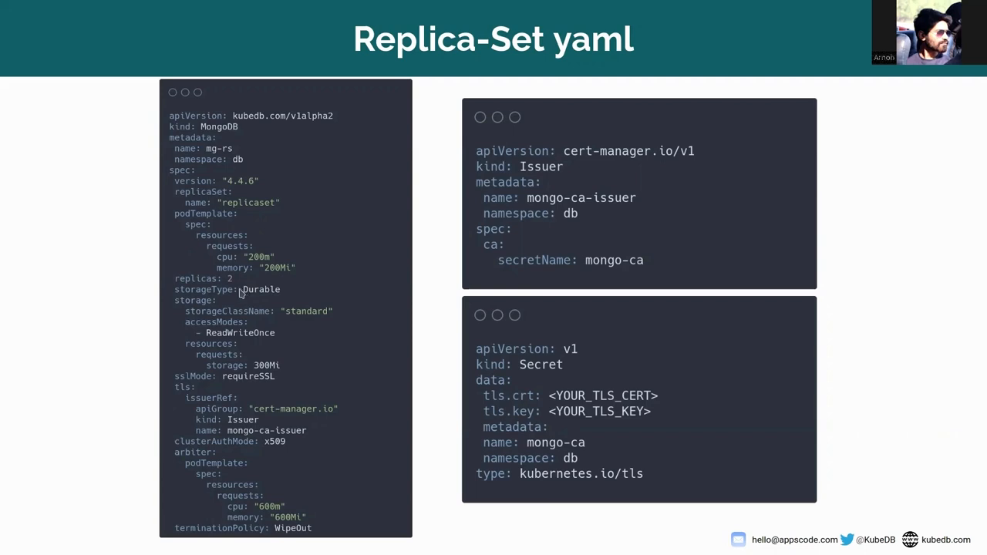
{"action": "mouse_move", "coordinate": [320, 316]}
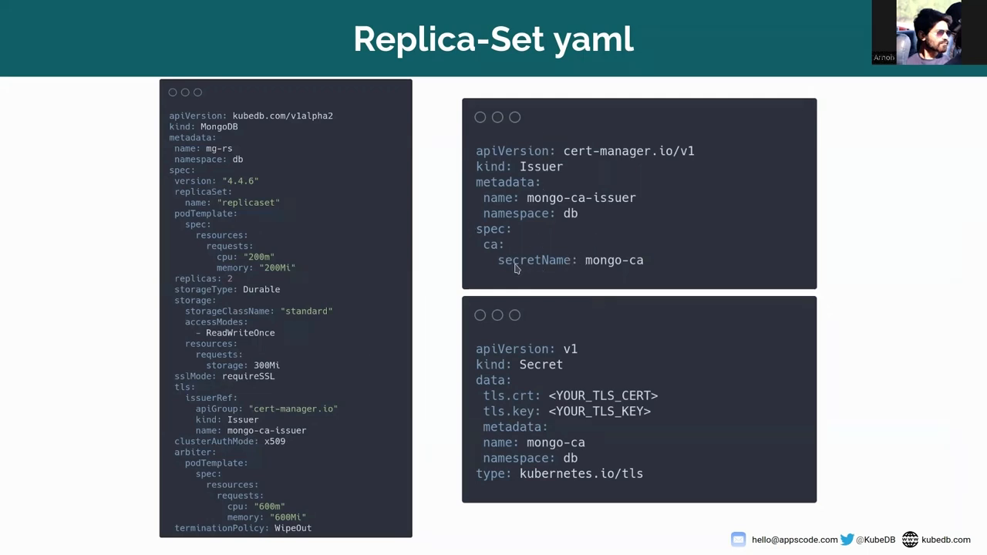
{"action": "mouse_move", "coordinate": [590, 261]}
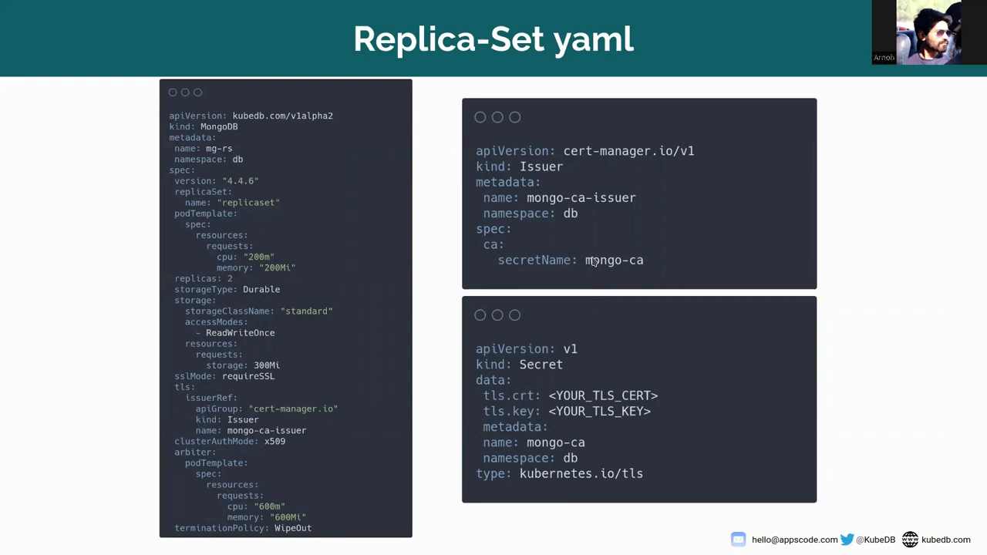
{"action": "mouse_move", "coordinate": [509, 408]}
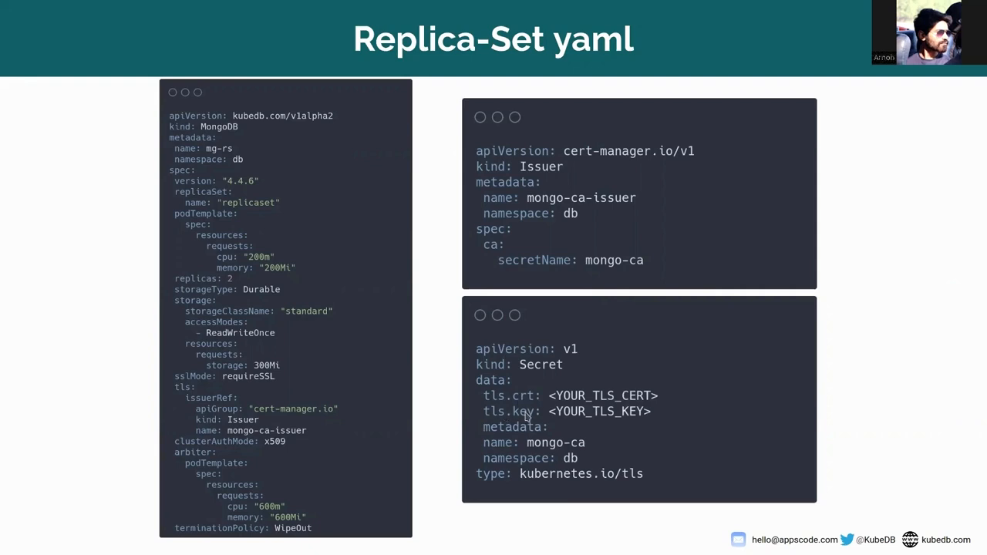
{"action": "mouse_move", "coordinate": [409, 305]}
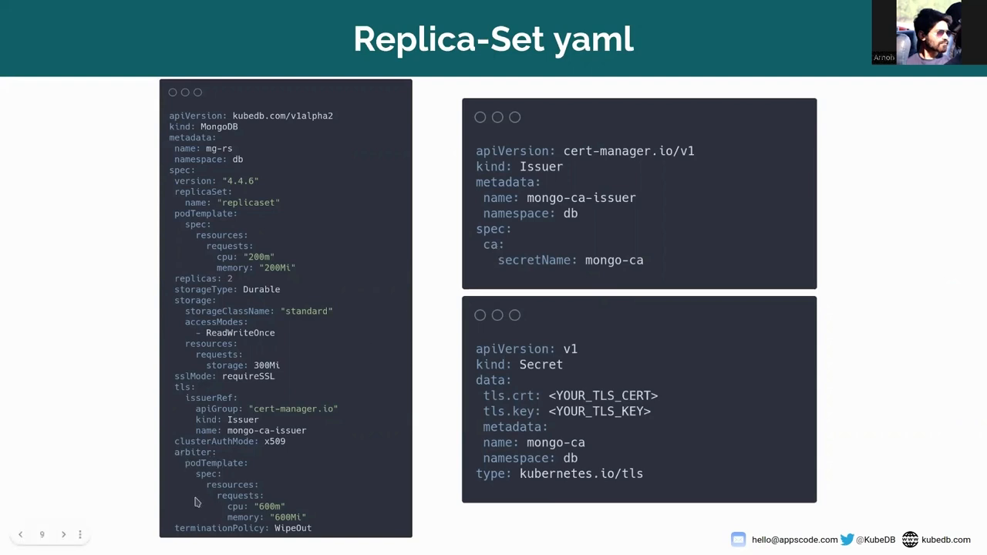
{"action": "mouse_move", "coordinate": [242, 520]}
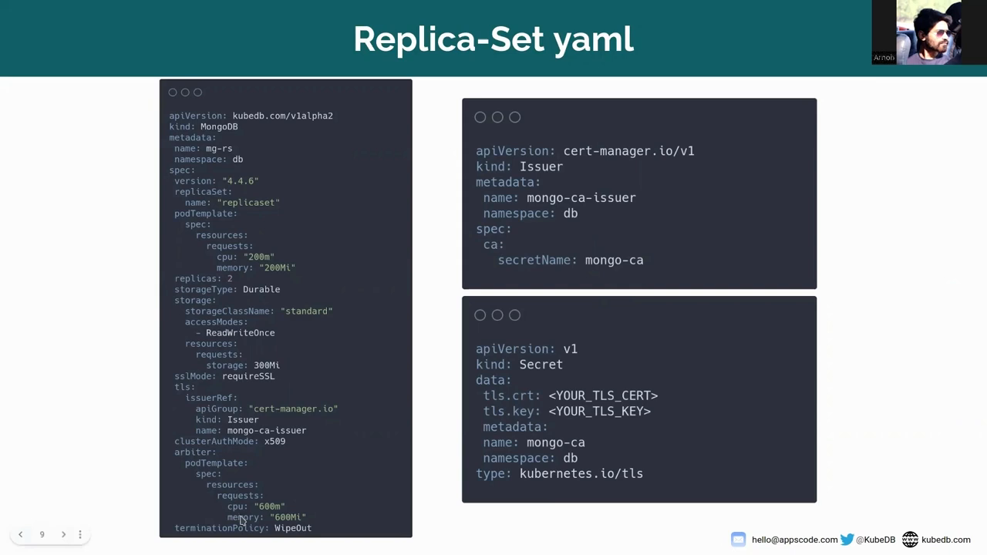
{"action": "mouse_move", "coordinate": [356, 470]}
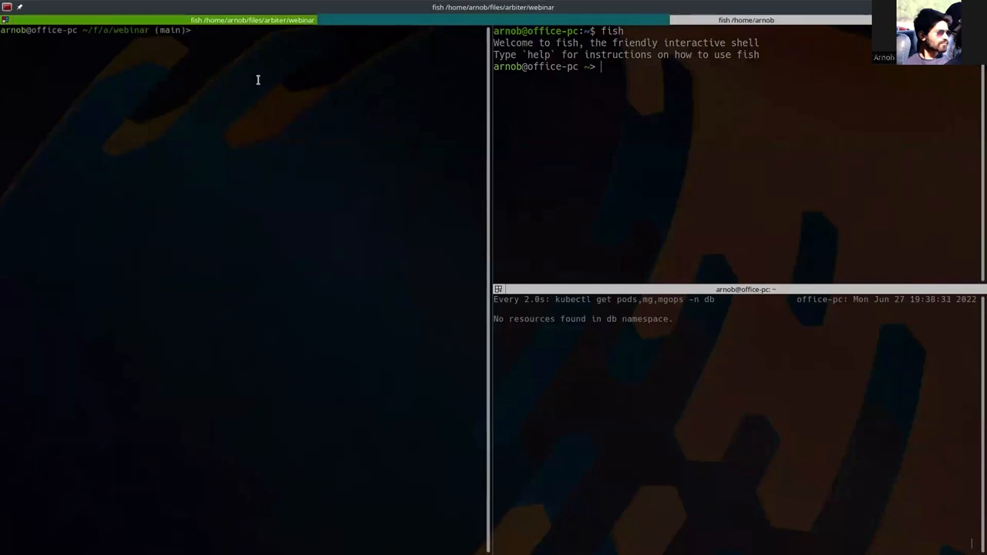
Step: Apply the mongo-ca secret and mongo-ca-issuer manifests, rerunning the previous command once more
{"action": "type", "text": "kubectl create ns db"}
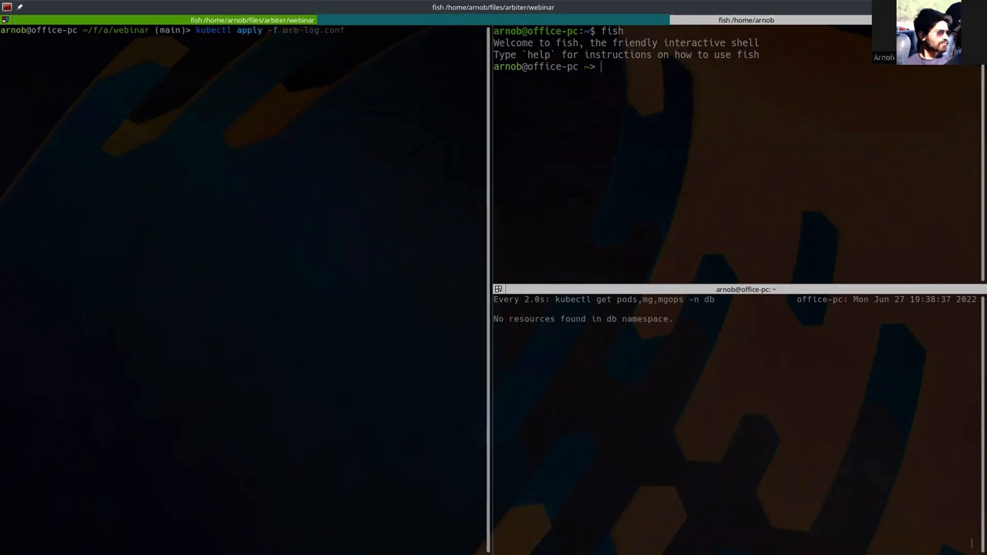
{"action": "key", "text": "Return"}
{"action": "type", "text": "kubectl apply -f"}
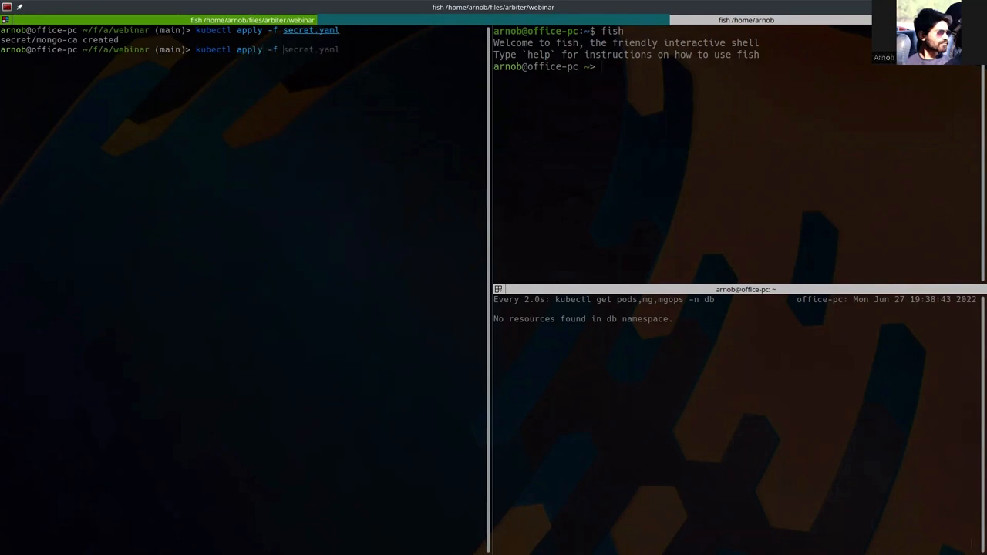
{"action": "type", "text": " issuer.yaml"}
{"action": "key", "text": "Return"}
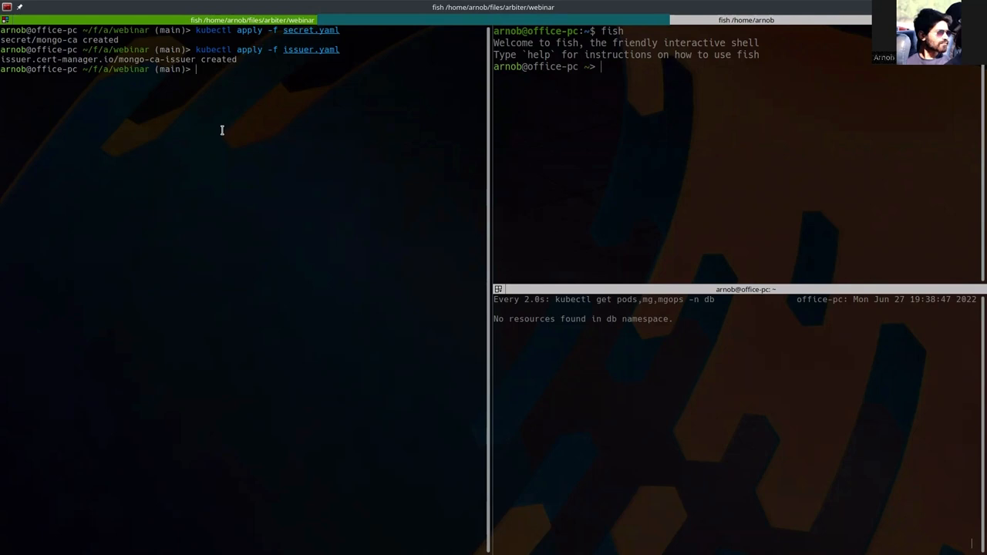
{"action": "key", "text": "Up"}
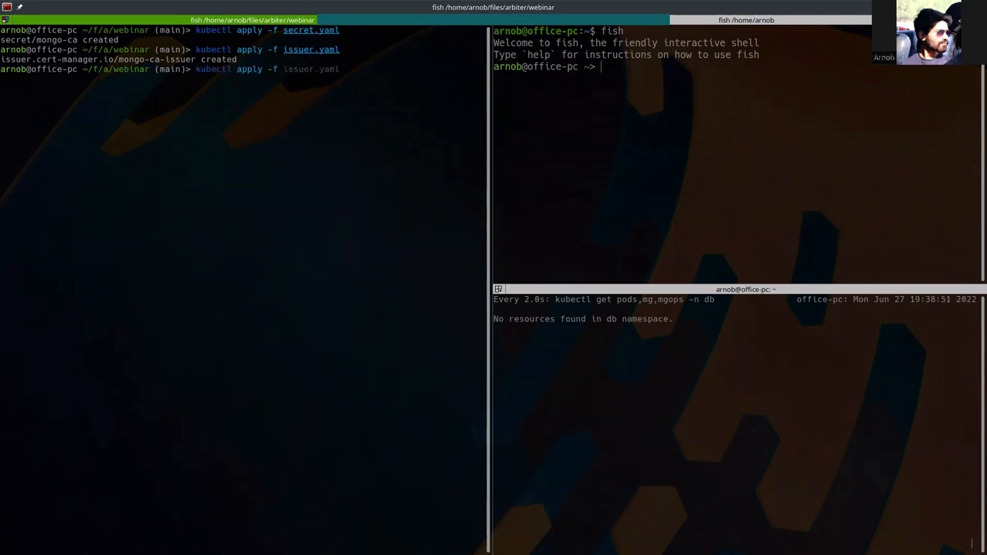
{"action": "type", "text": " replica.yaml"}
{"action": "key", "text": "Return"}
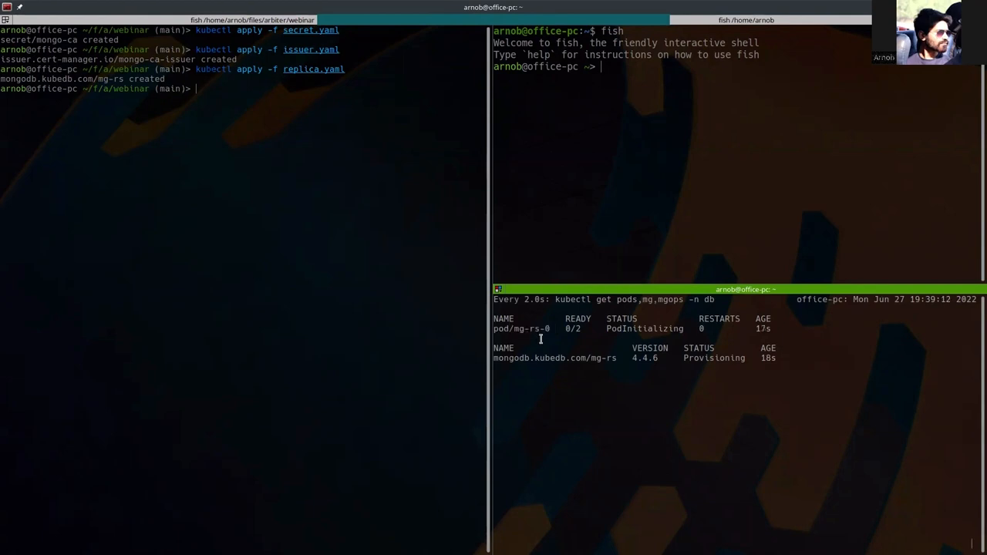
Step: Apply replica.yaml to deploy mg-rs, then type a statefulset listing for the demo namespace
{"action": "type", "text": "kubectl apply -f replica.yaml"}
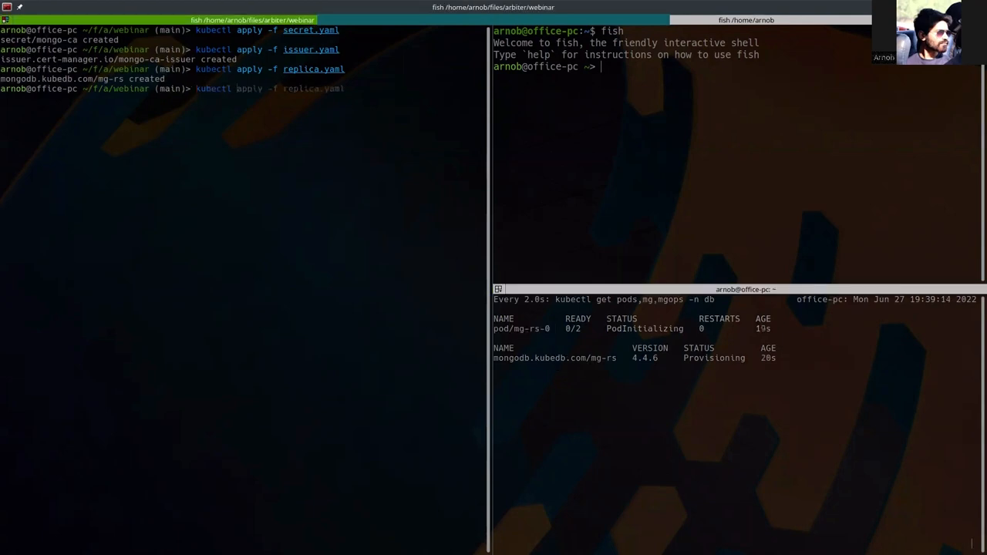
{"action": "type", "text": "kubectl get sts -n demo"}
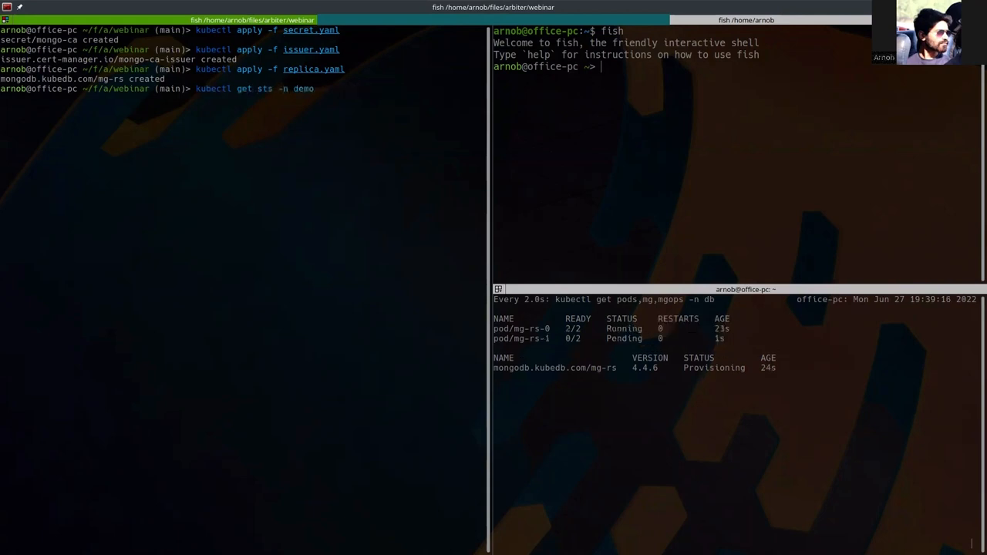
Step: List statefulsets to check the READY counts for mg-rs and mg-rs-arbiter
{"action": "key", "text": "Return"}
{"action": "type", "text": "kubectl get sts -n db"}
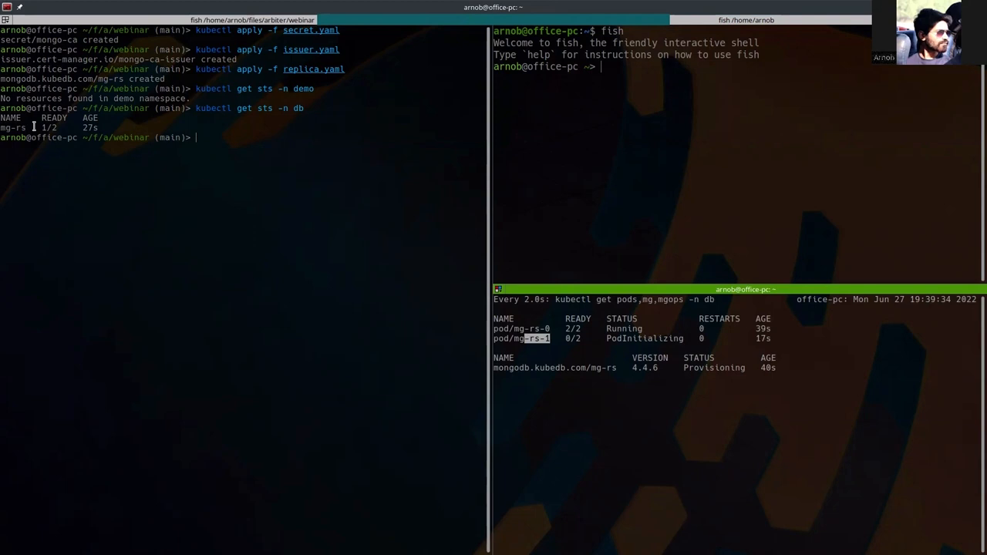
{"action": "mouse_move", "coordinate": [264, 277]}
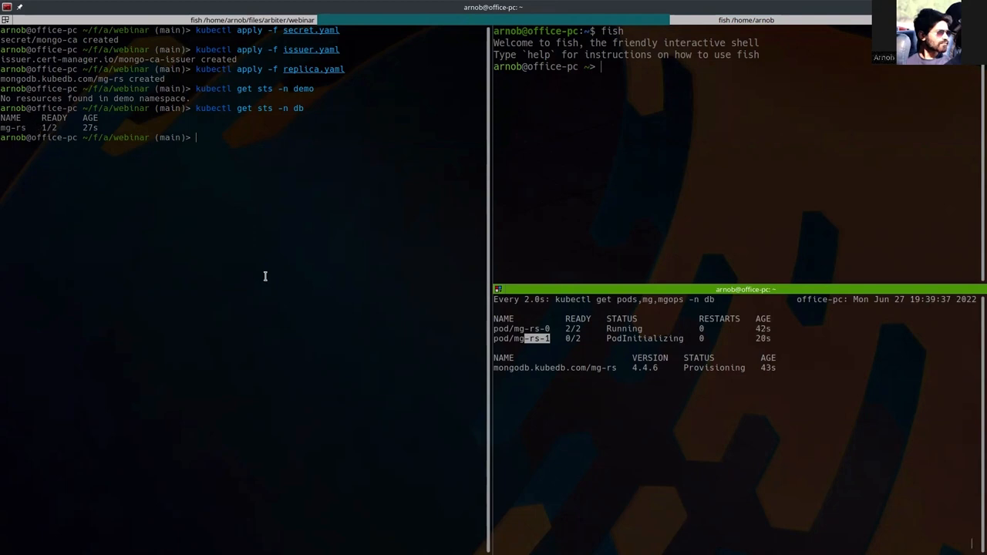
{"action": "mouse_move", "coordinate": [349, 326]}
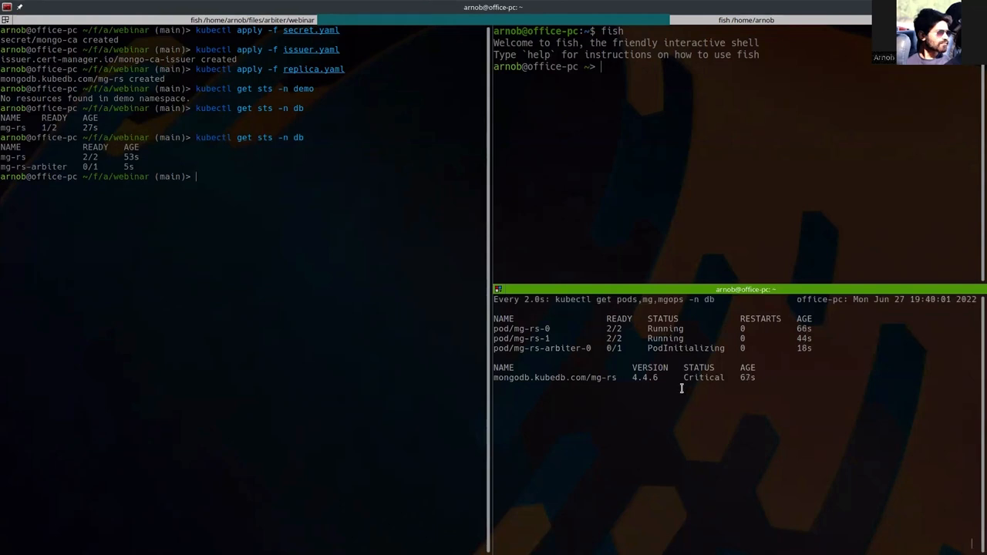
Step: Print the full YAML of pod mg-rs-arbiter-0 in the db namespace
{"action": "type", "text": "kubectl get sts -n db"}
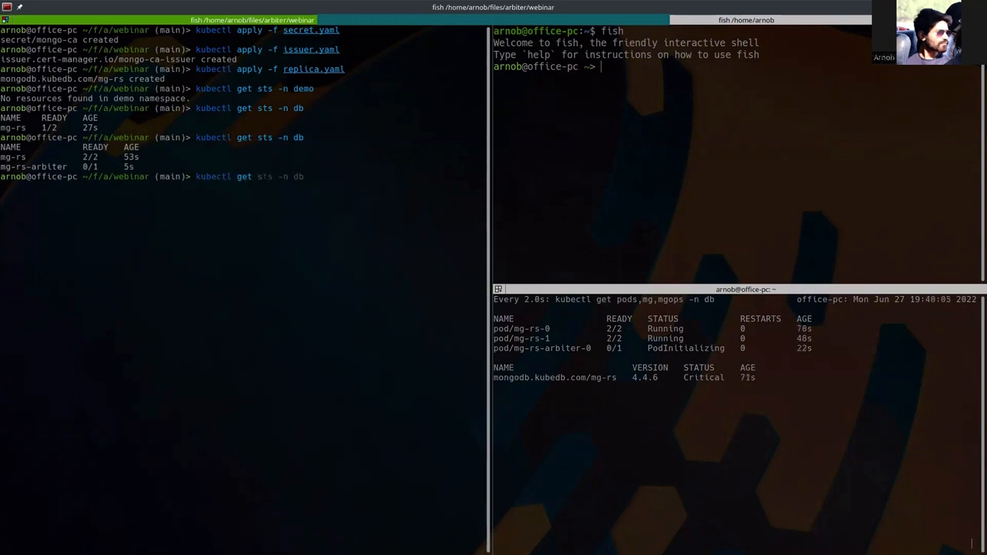
{"action": "type", "text": "kubectl get pod -n demo -oyaml mg-rs-0"}
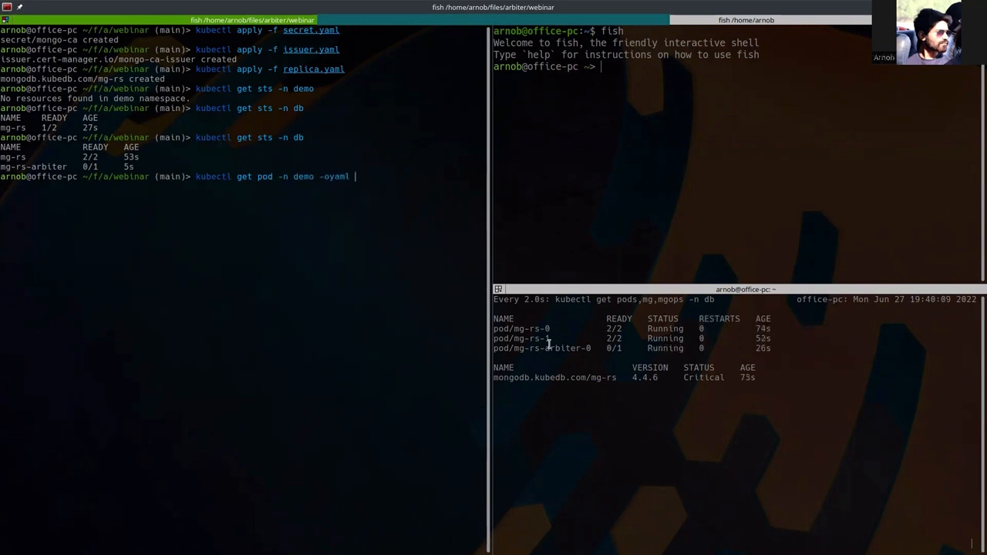
{"action": "type", "text": "pod/mg-rs-arbiter-0"}
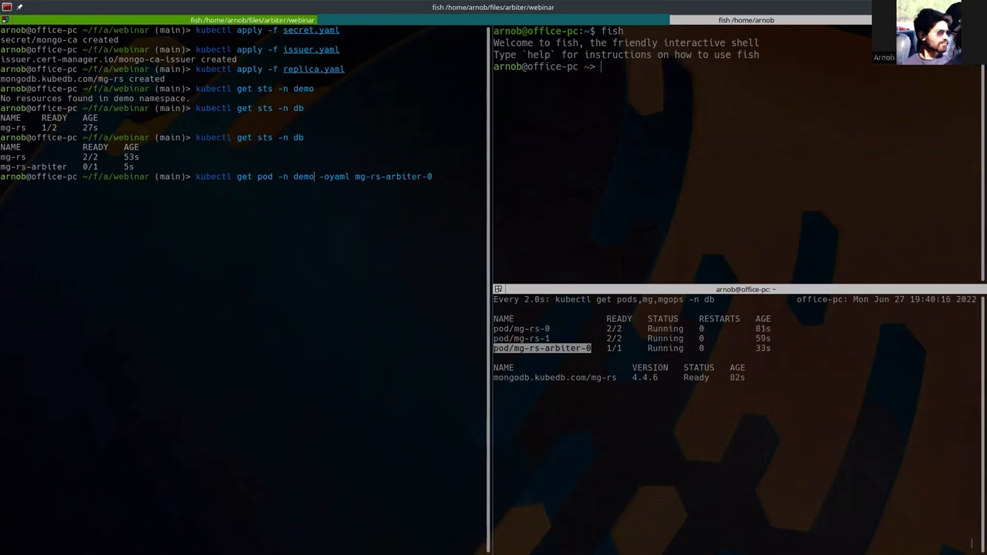
{"action": "key", "text": "Return"}
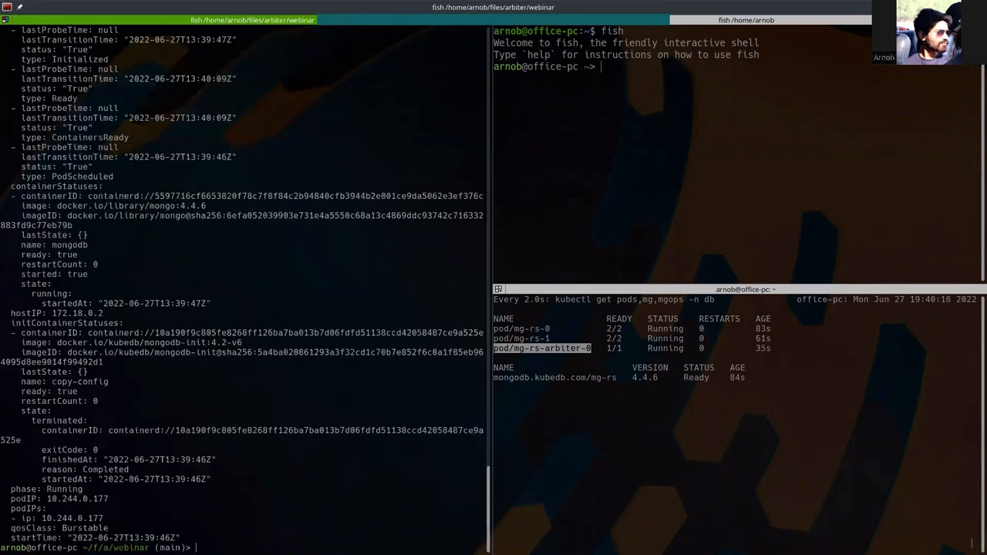
Step: Scroll through the arbiter YAML, highlighting the resource limits and requests block
{"action": "scroll", "scroll_direction": "up", "scroll_amount": 3}
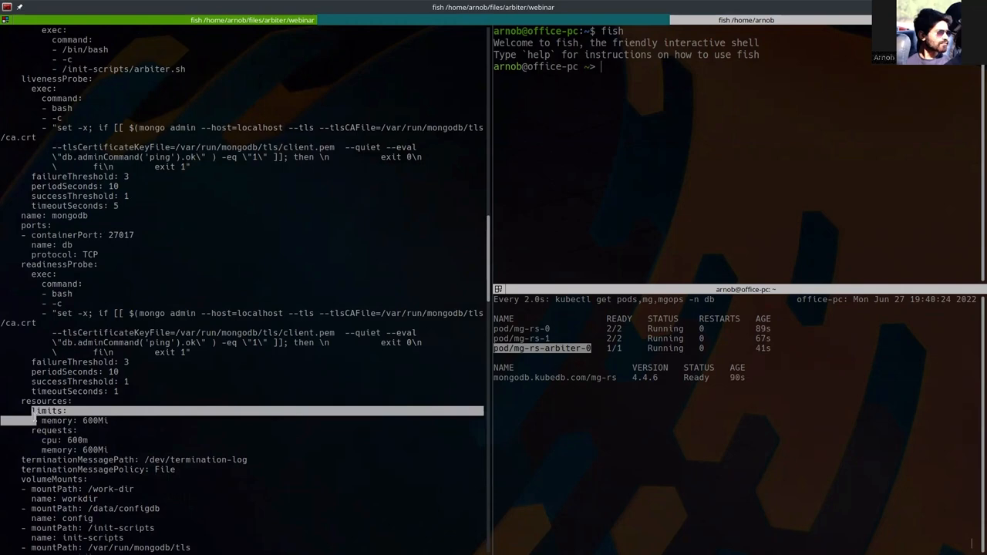
{"action": "left_click_drag", "start_coordinate": [33, 411], "coordinate": [124, 450]}
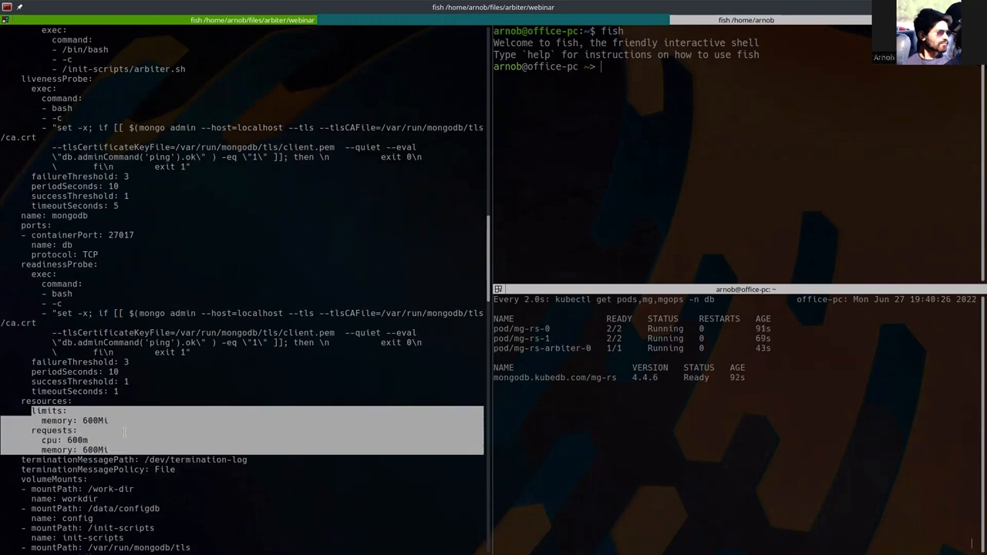
{"action": "scroll", "scroll_direction": "up", "scroll_amount": 3}
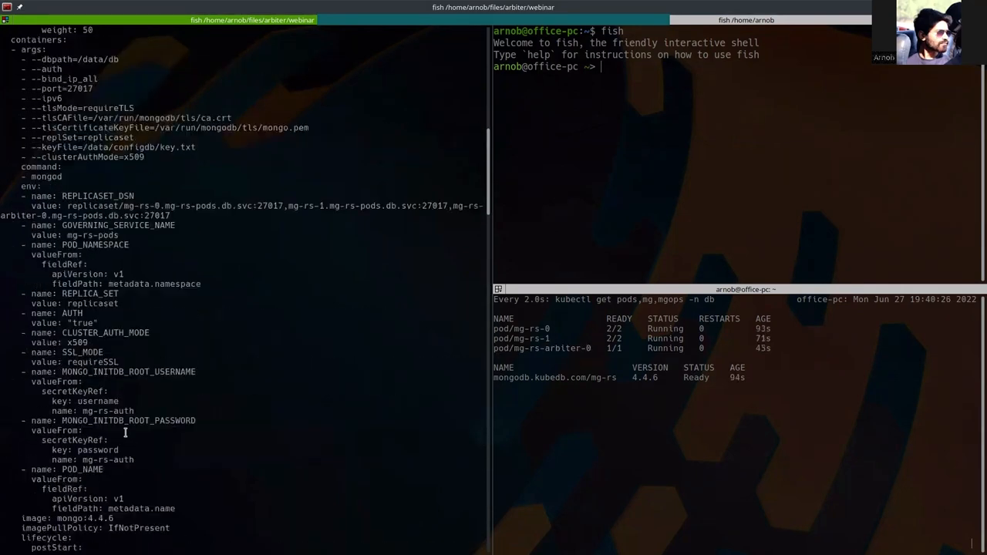
{"action": "scroll", "scroll_direction": "up", "scroll_amount": 3}
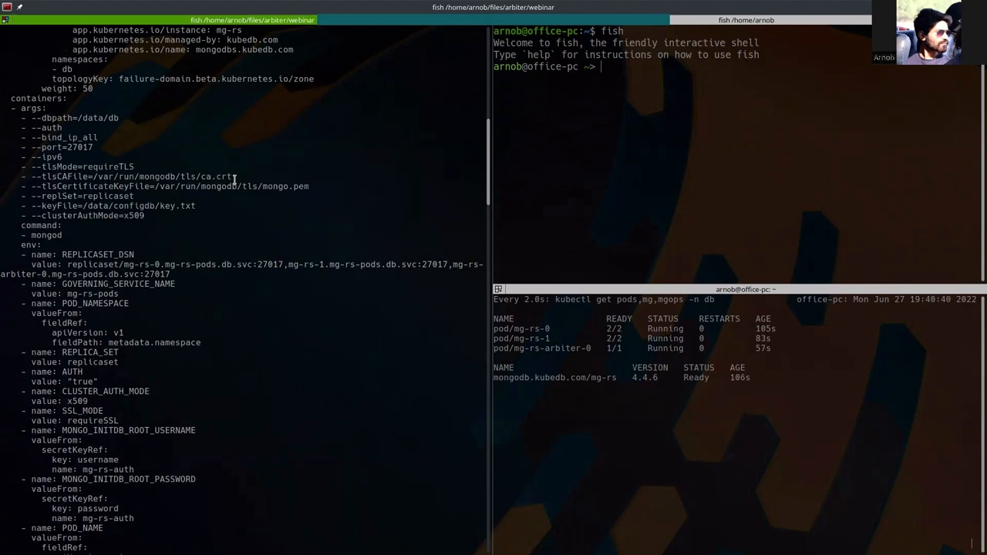
{"action": "scroll", "scroll_direction": "down", "scroll_amount": 3}
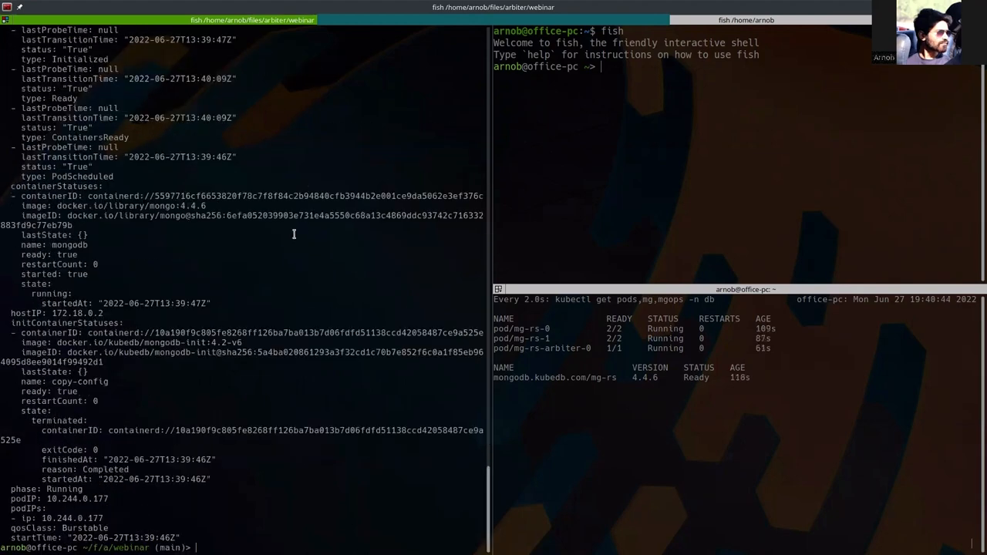
Step: Open a bash shell in pod mg-rs-0, retrying in namespace db after the demo attempt
{"action": "type", "text": "kubectl get pod -n db -oyaml mg-rs-arbiter-0"}
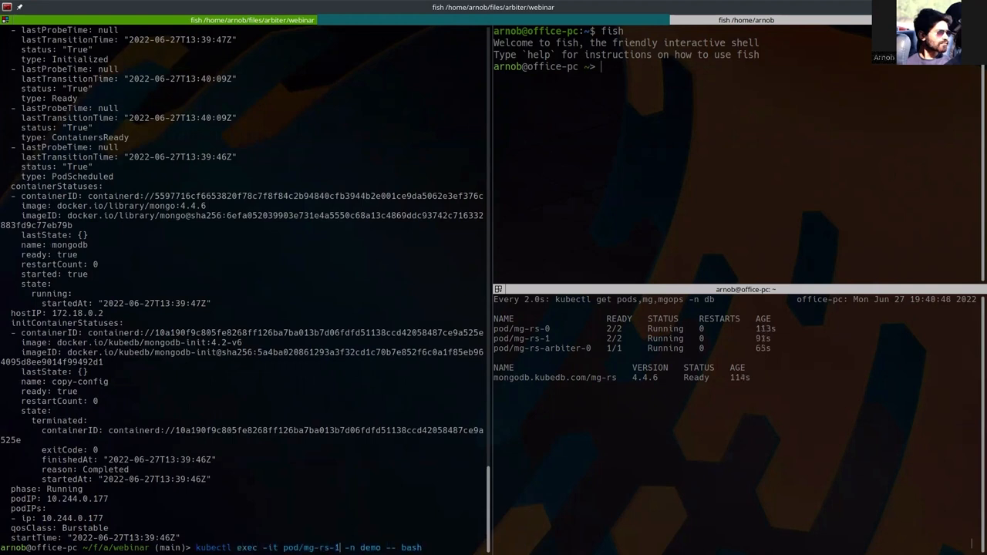
{"action": "key", "text": "Return"}
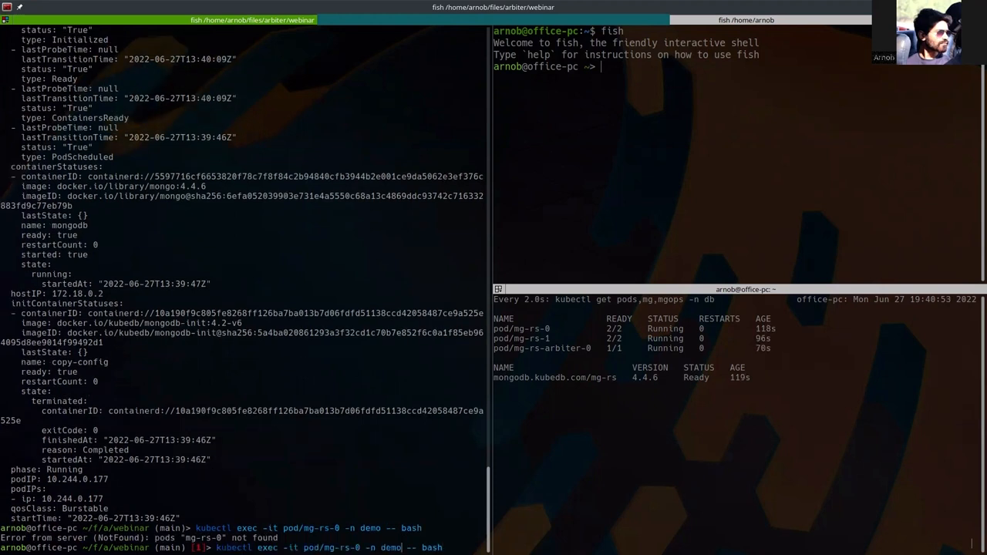
{"action": "type", "text": "b"}
{"action": "key", "text": "Return"}
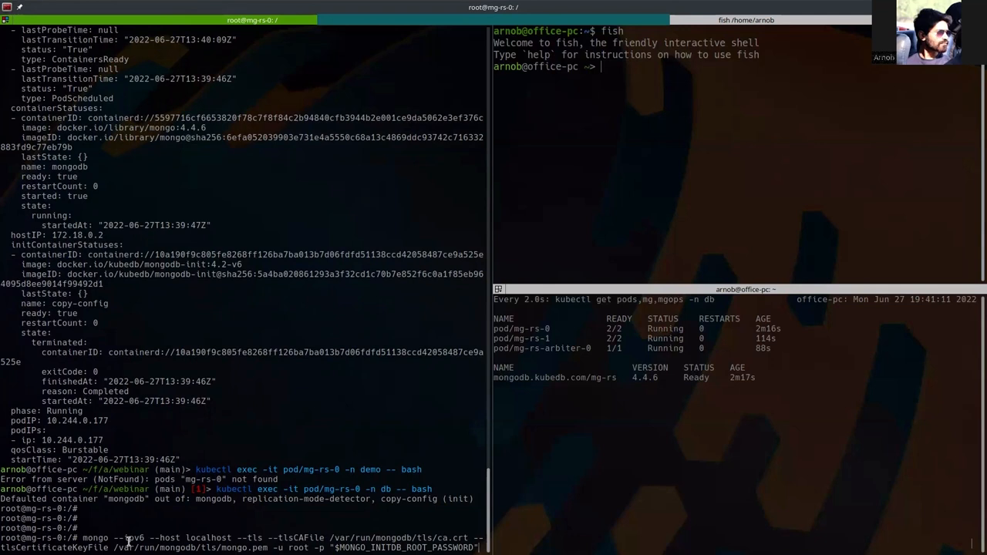
Step: Connect to mongo as root over TLS and run db._adminCommand({getCmdLineOpts: 1})
{"action": "double_click", "coordinate": [96, 538]}
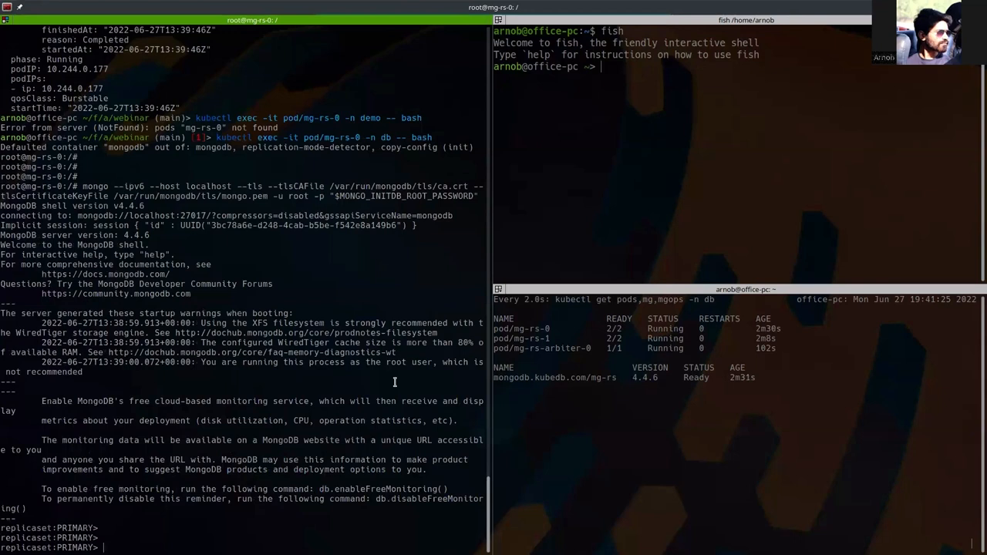
{"action": "type", "text": "db"}
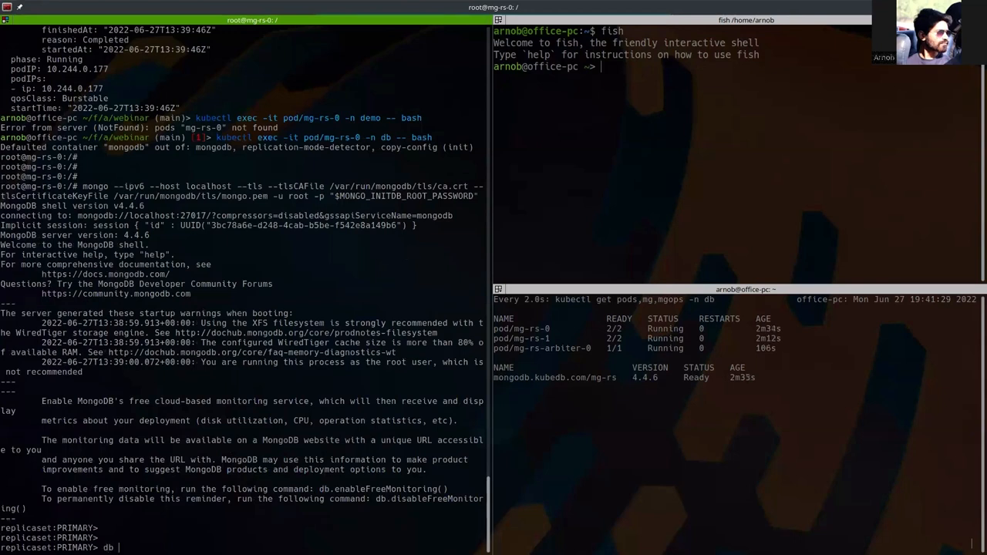
{"action": "type", "text": "."}
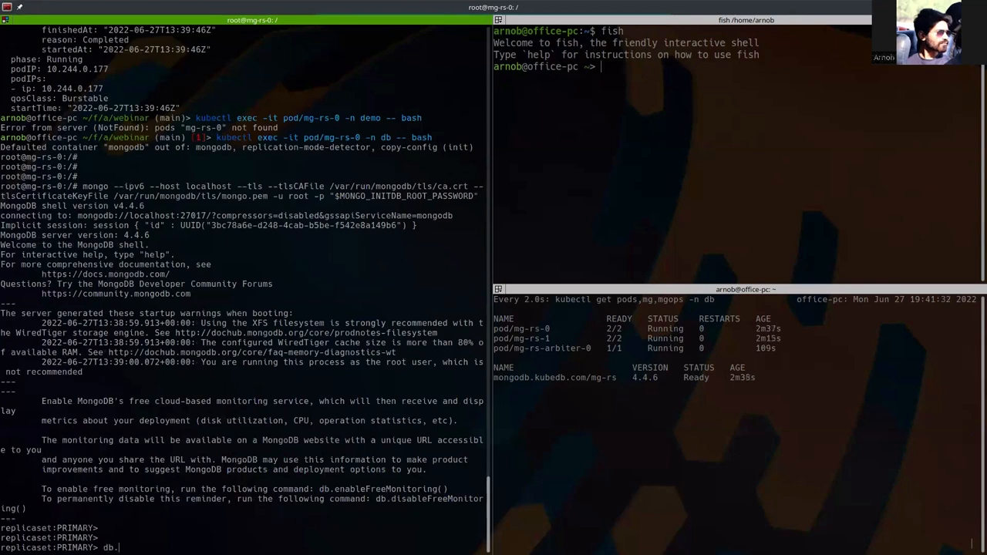
{"action": "type", "text": "_admin"}
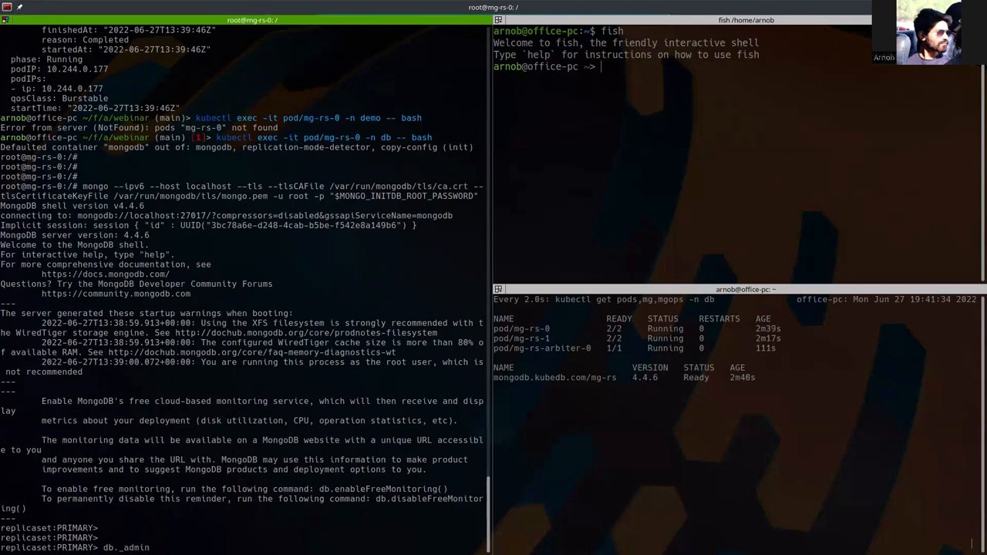
{"action": "type", "text": "Command"}
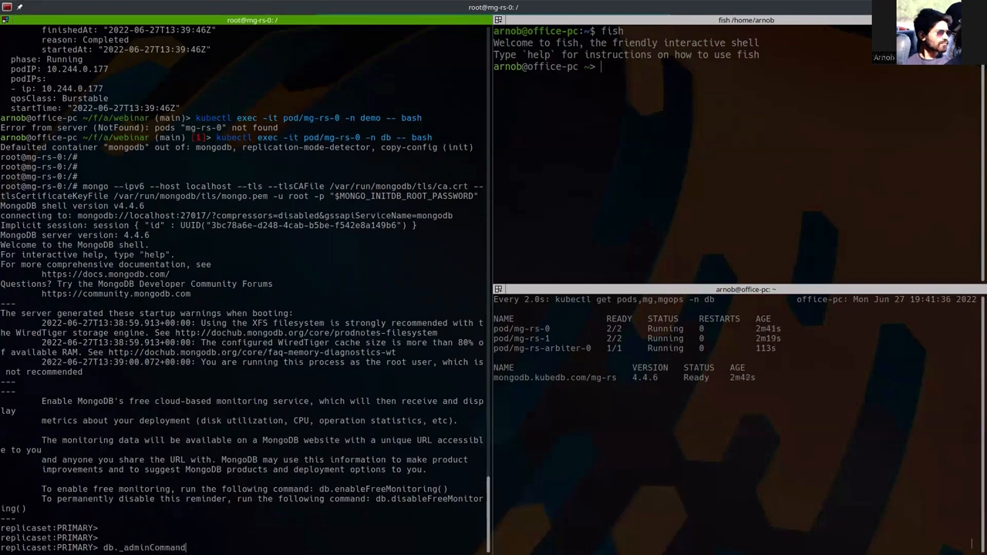
{"action": "type", "text": "({})"}
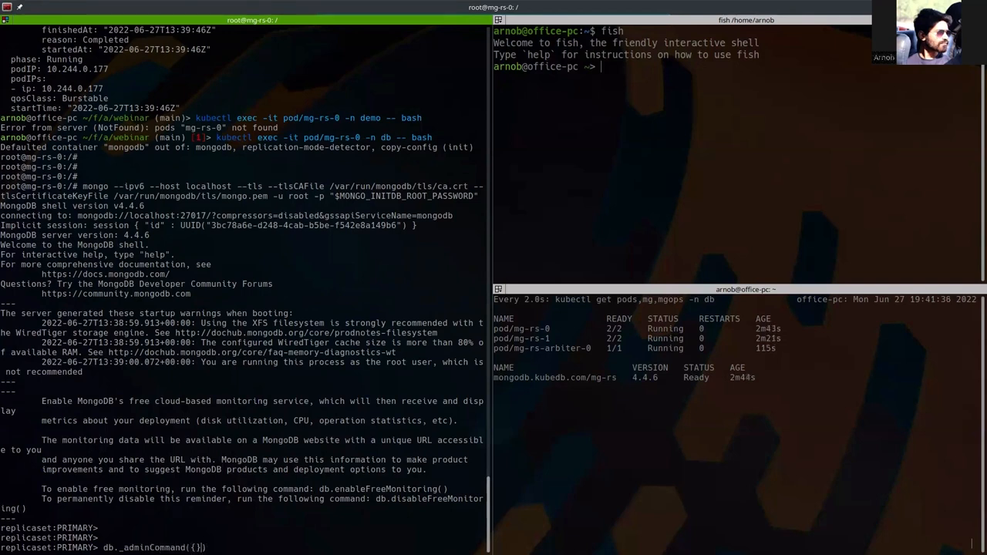
{"action": "type", "text": "getCmdLineOpts"}
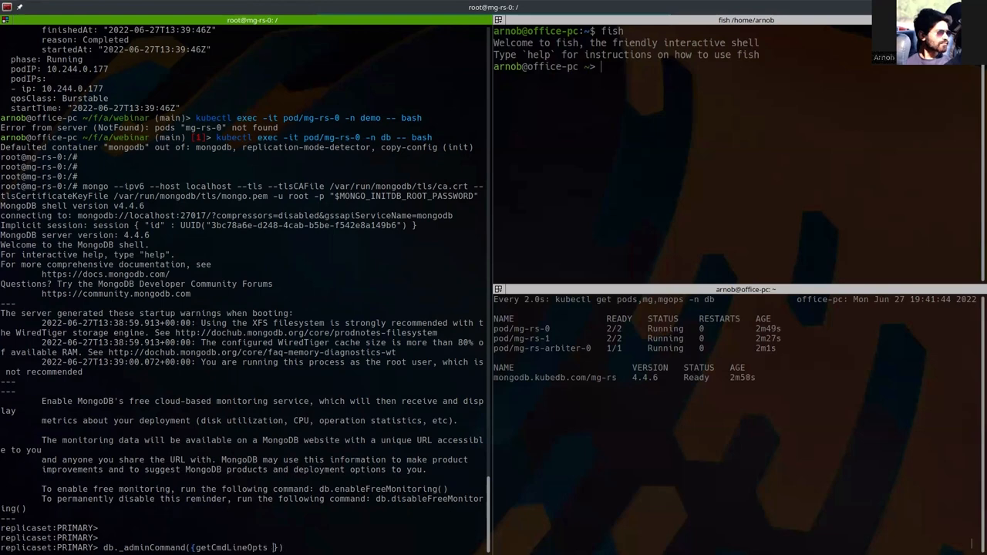
{"action": "type", "text": "1"}
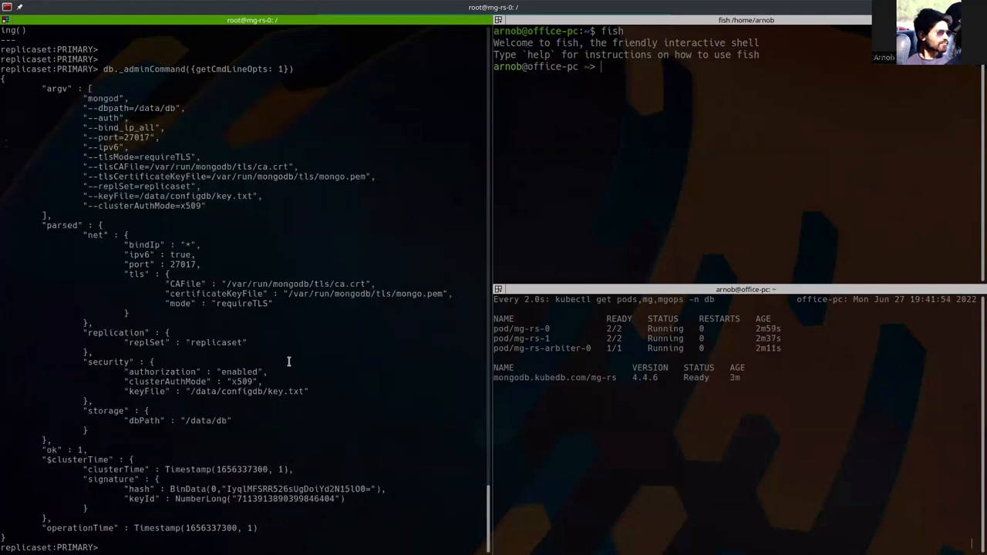
Step: Run rs.status() and scroll the members list for PRIMARY, SECONDARY and ARBITER health
{"action": "type", "text": "r"}
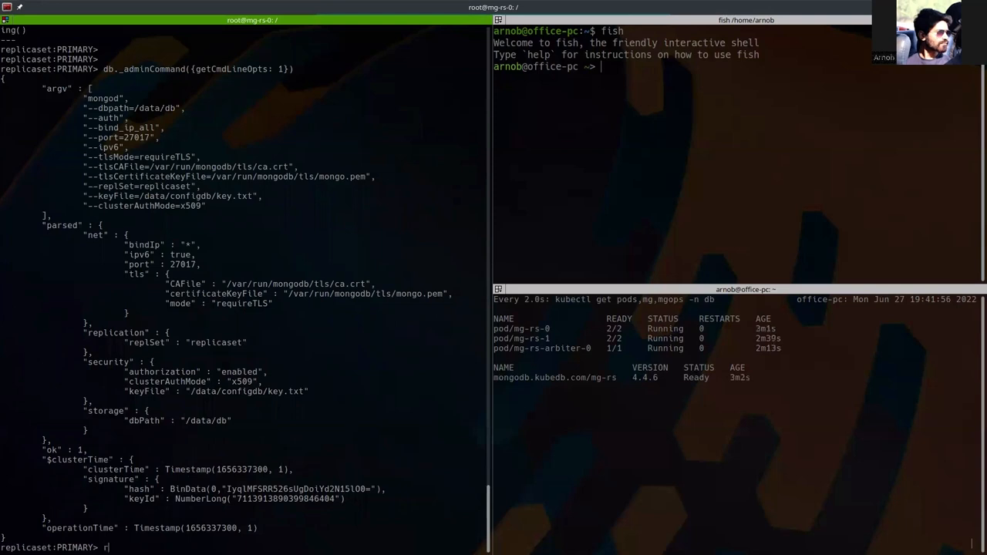
{"action": "type", "text": "s.sa"}
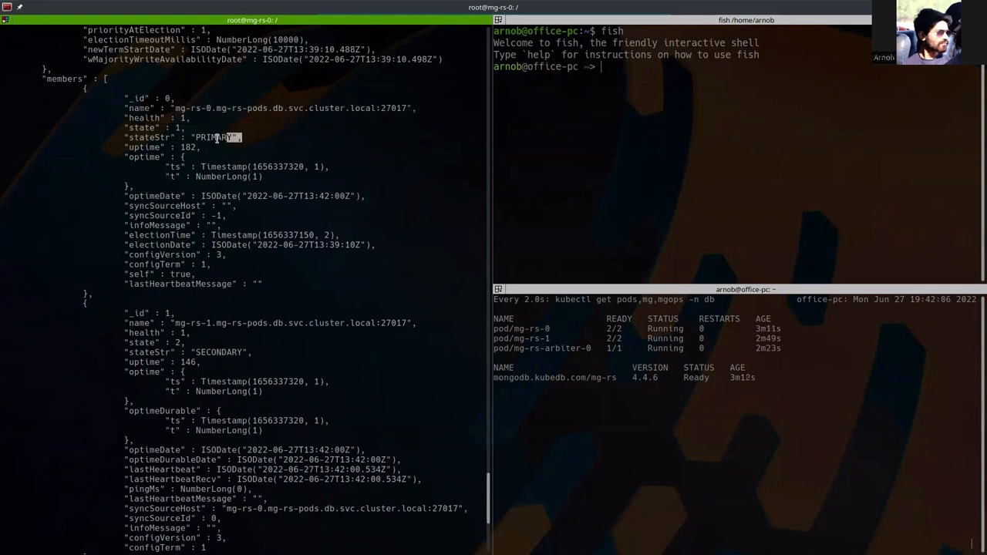
{"action": "scroll", "scroll_direction": "down", "scroll_amount": 3}
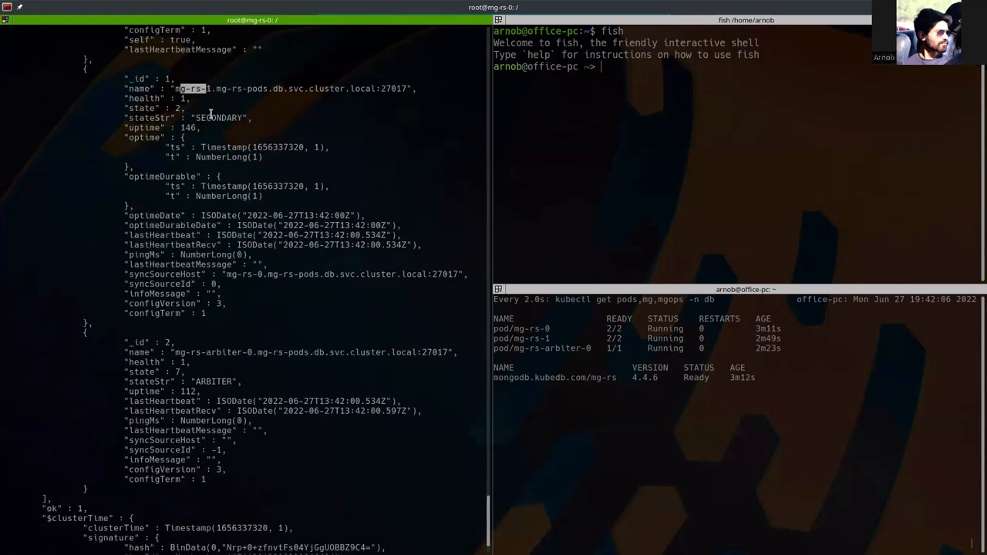
{"action": "scroll", "scroll_direction": "down", "scroll_amount": 3}
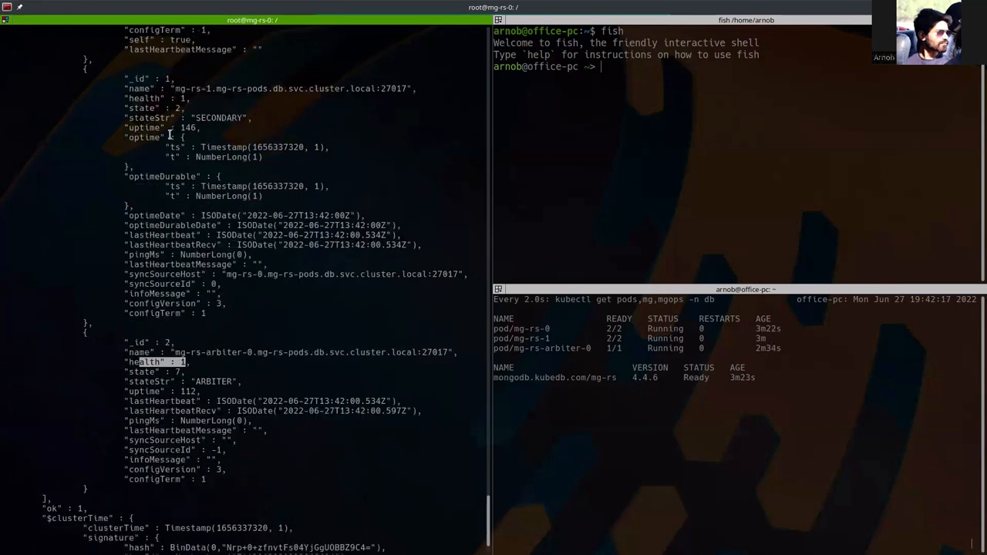
{"action": "scroll", "scroll_direction": "up", "scroll_amount": 3}
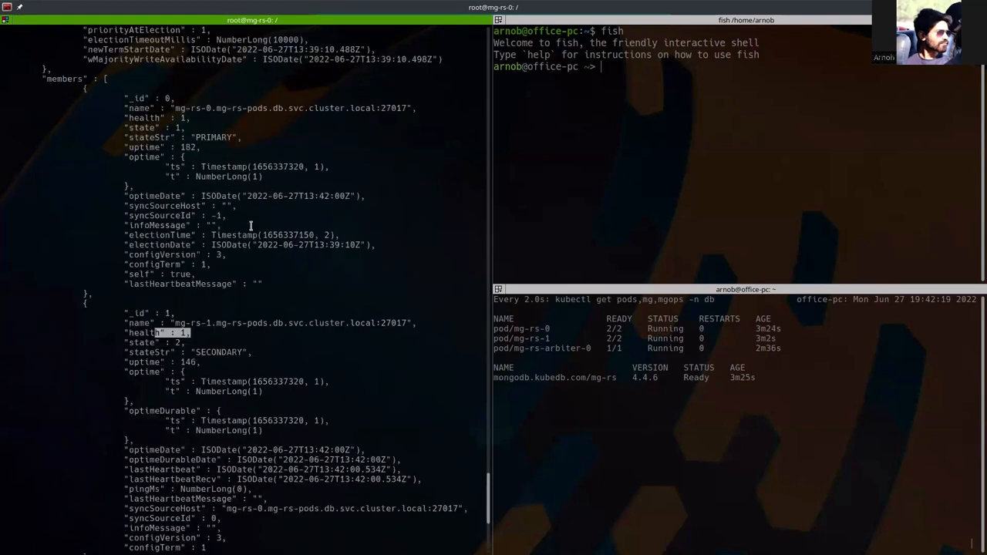
{"action": "scroll", "scroll_direction": "down", "scroll_amount": 3}
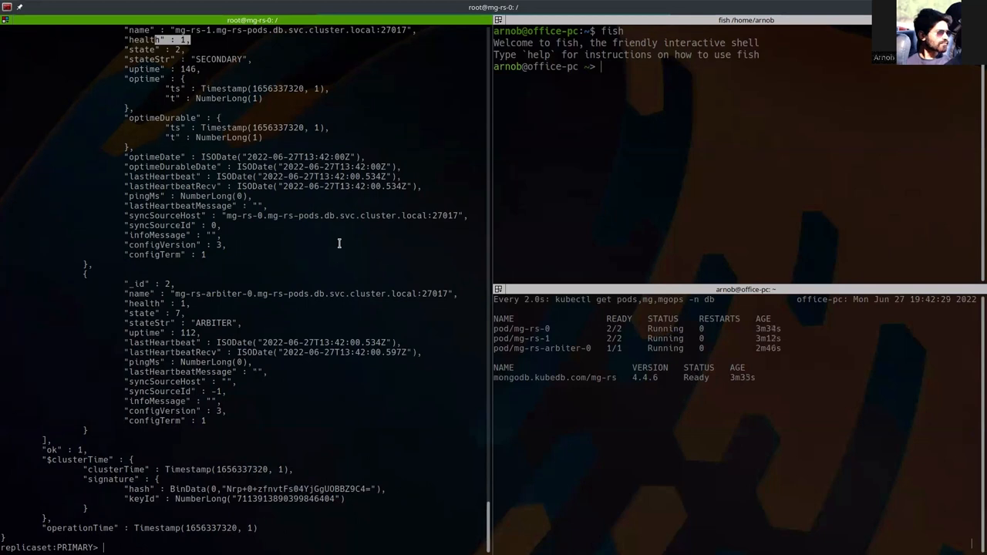
{"action": "mouse_move", "coordinate": [369, 227]}
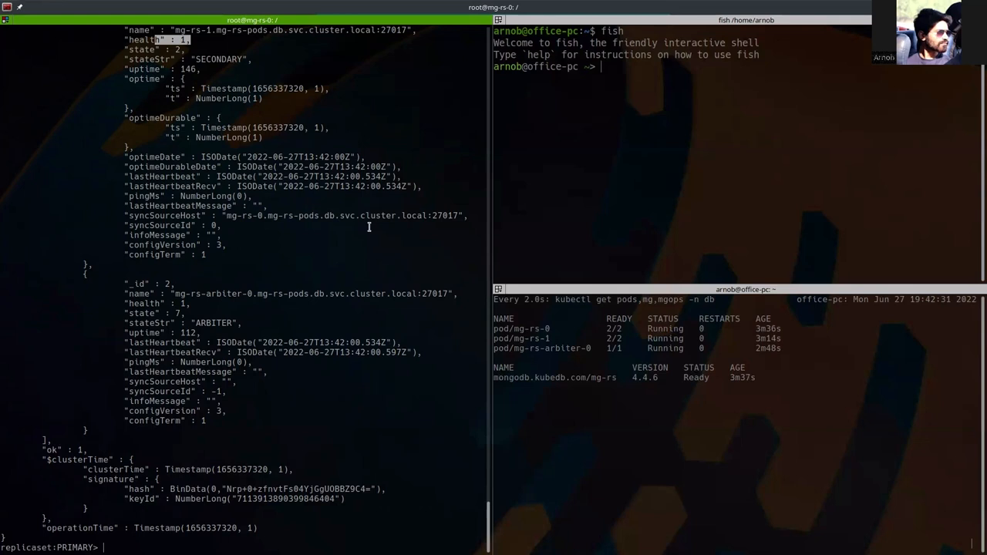